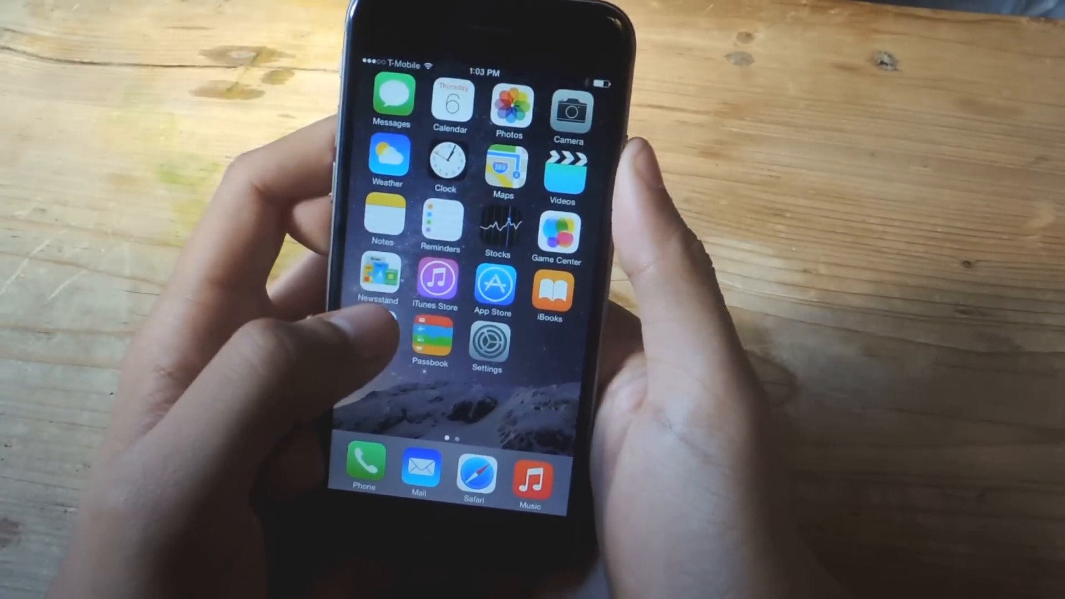
Step: Leave the installed package in Cydia, launch Settings and enter the General section
scroll("left", 3)
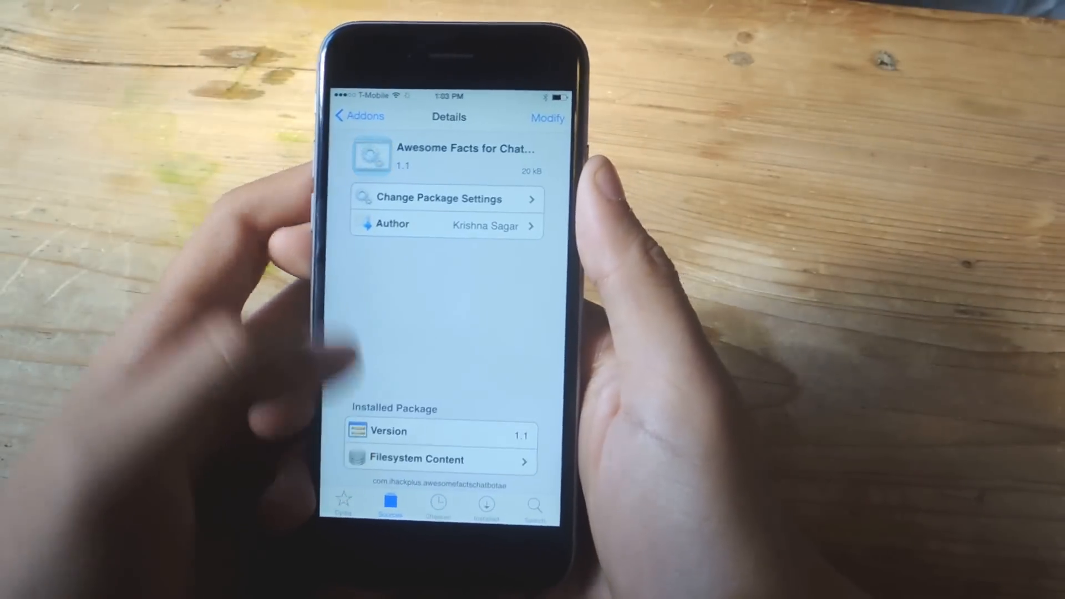
left_click(485, 503)
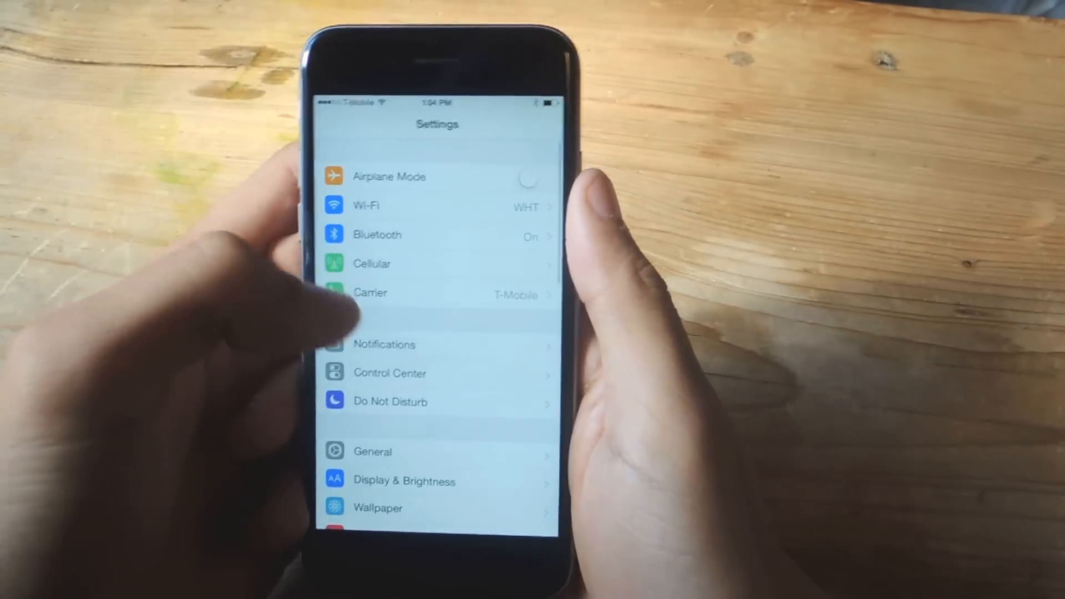
left_click(373, 451)
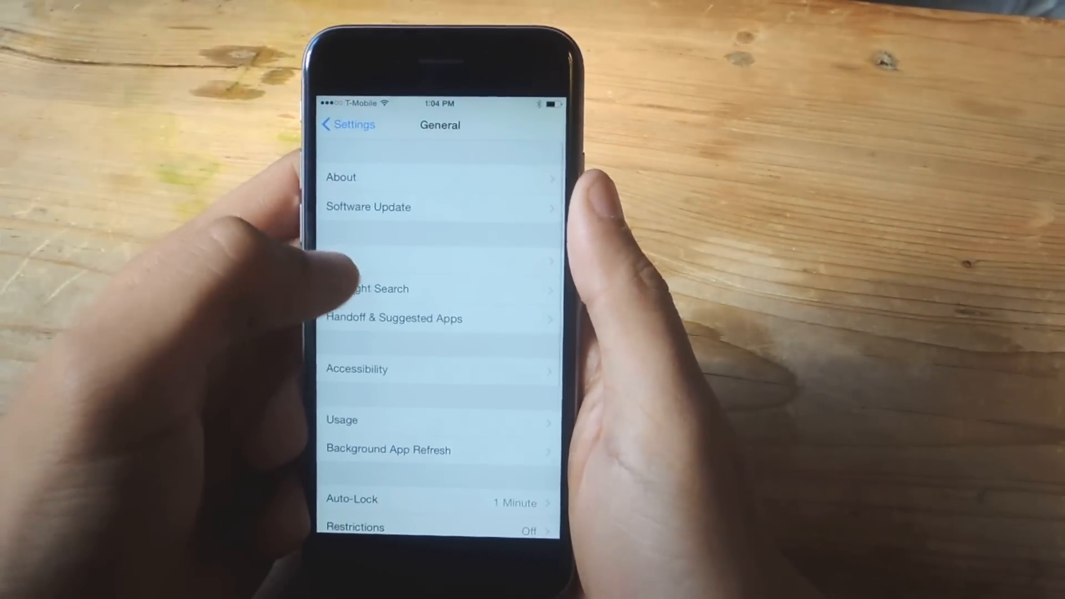